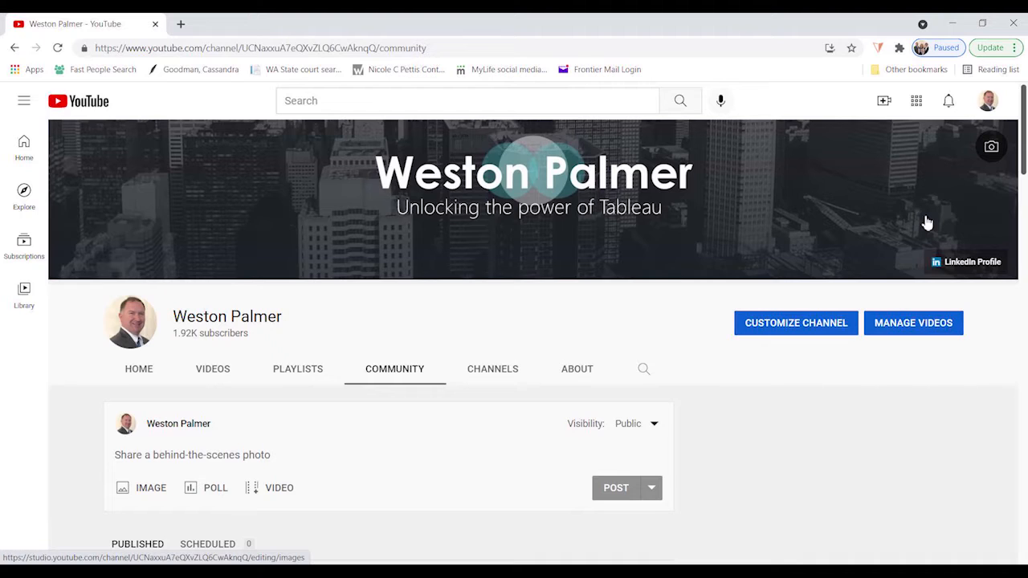
mouse_move(856, 186)
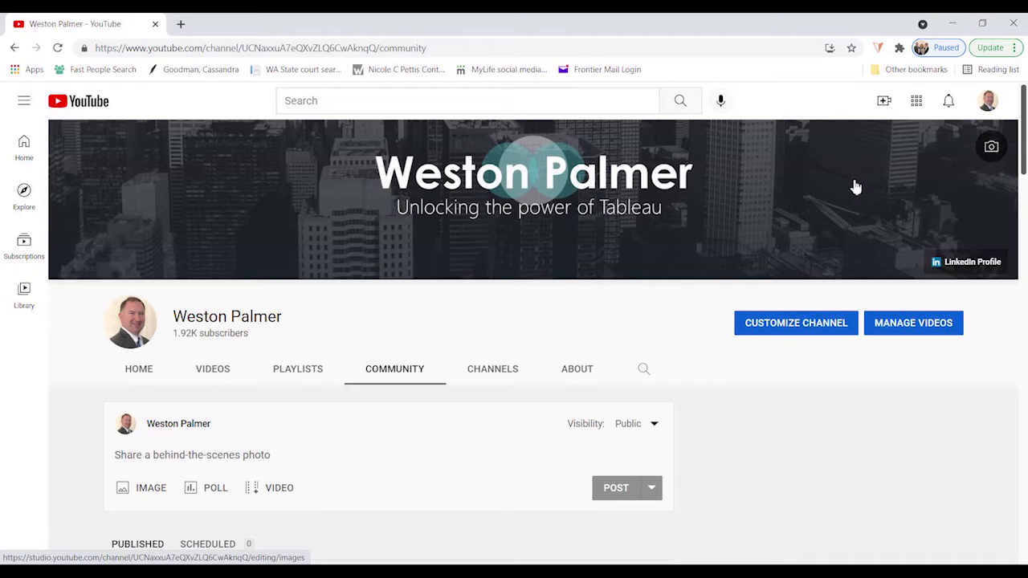
mouse_move(395, 386)
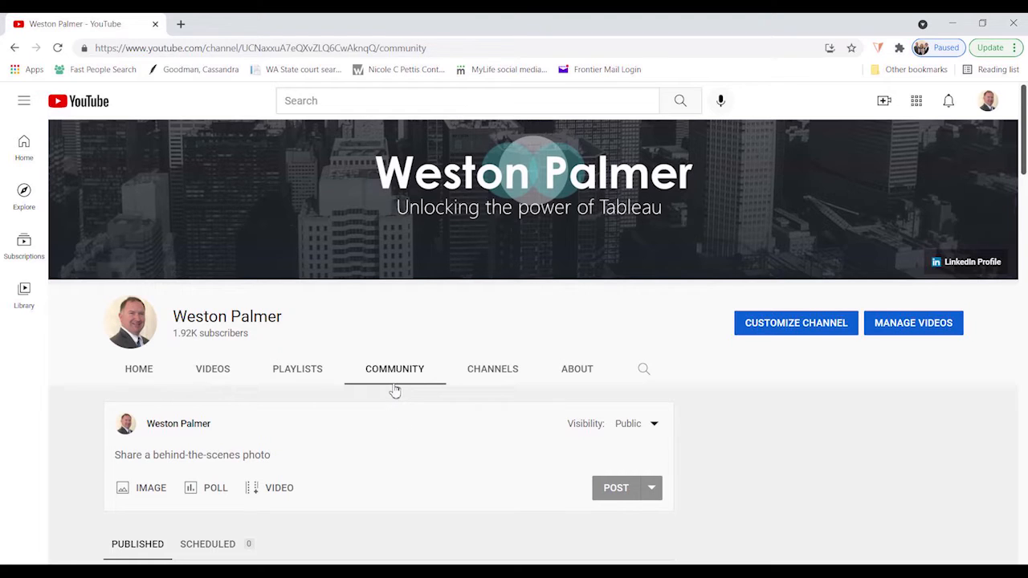
- Scroll the Community tab down to the poll about dashboard video interest
scroll("down", 3)
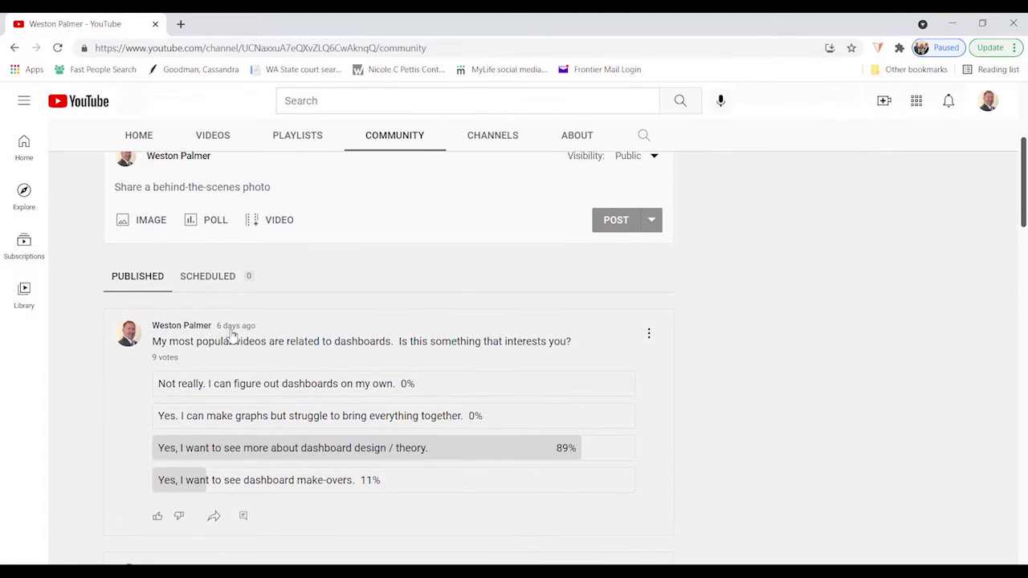
mouse_move(501, 380)
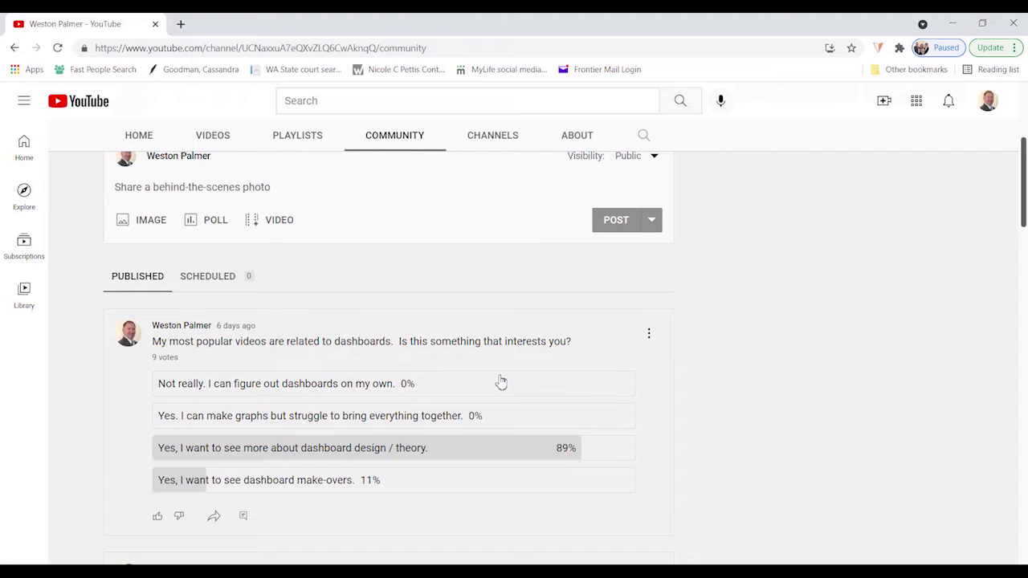
mouse_move(469, 558)
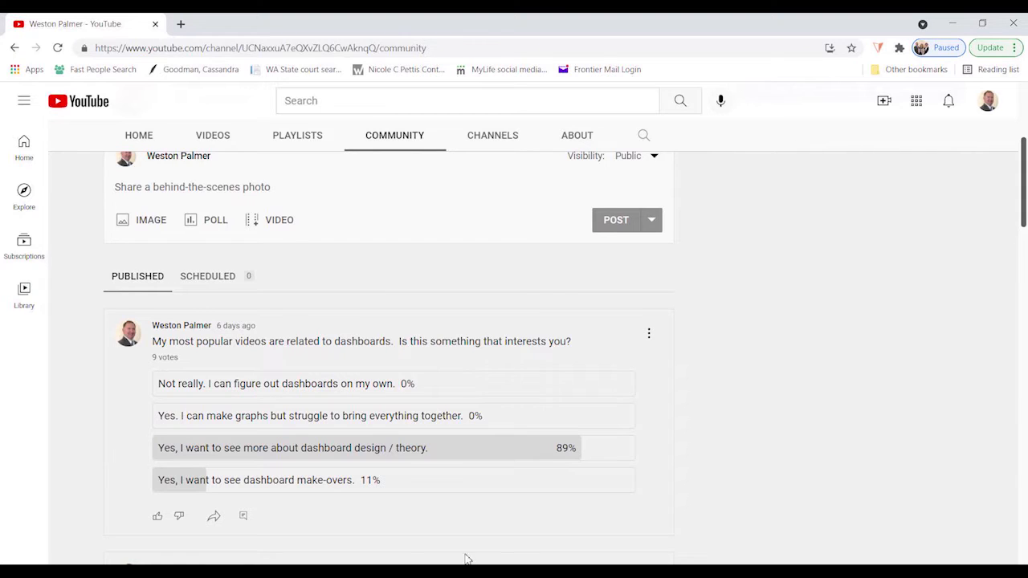
mouse_move(215, 465)
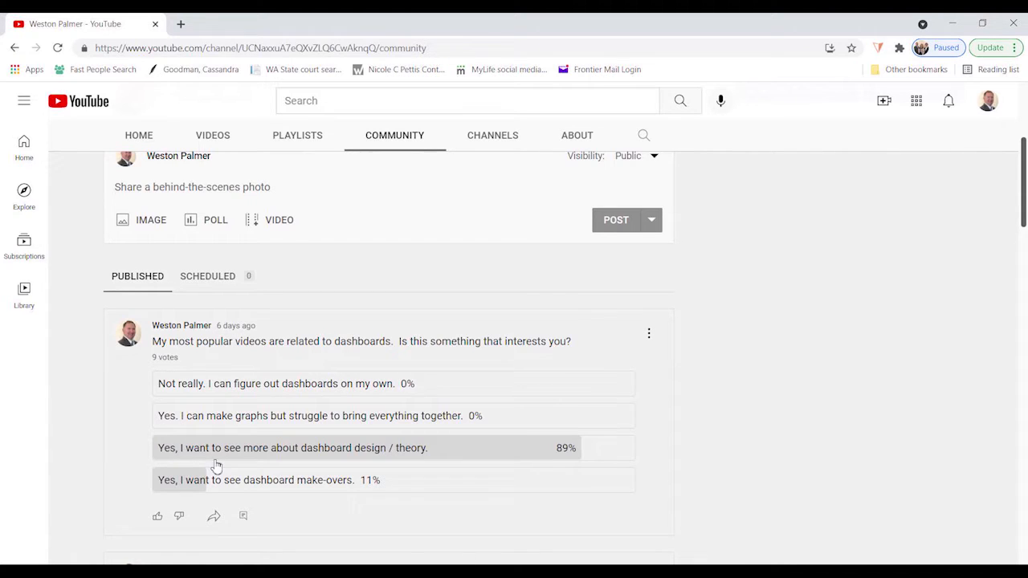
mouse_move(427, 472)
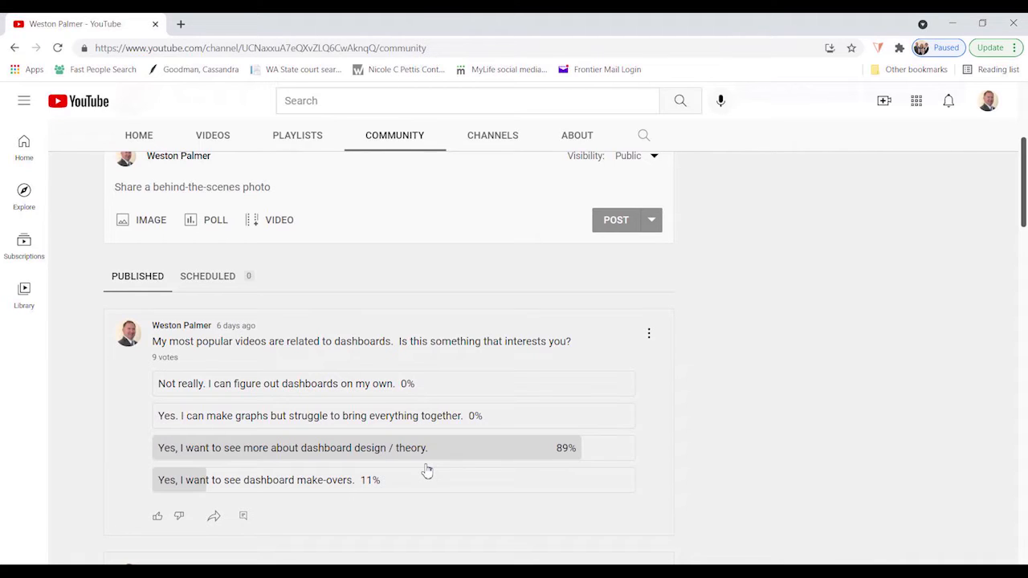
mouse_move(543, 559)
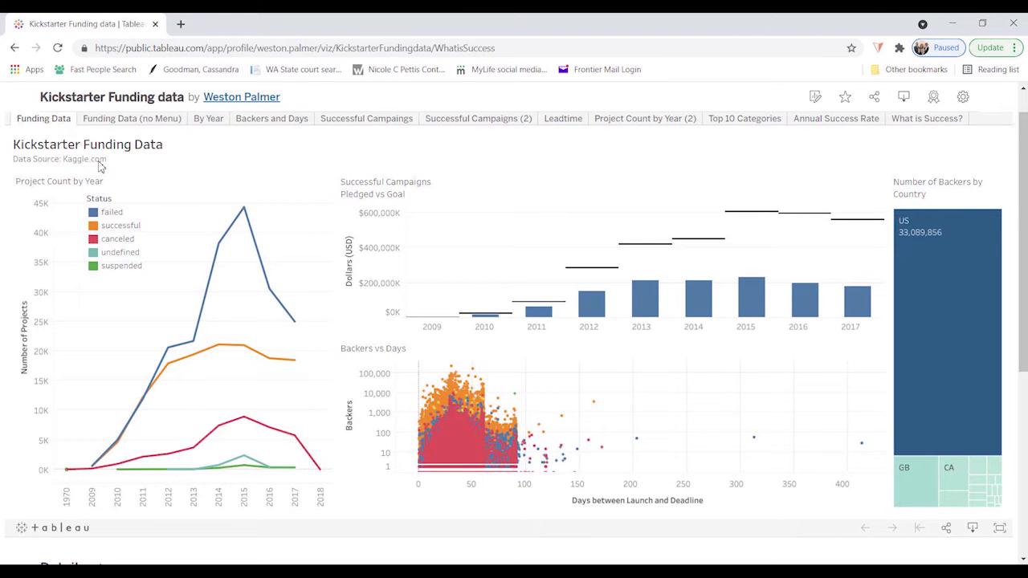
mouse_move(131, 119)
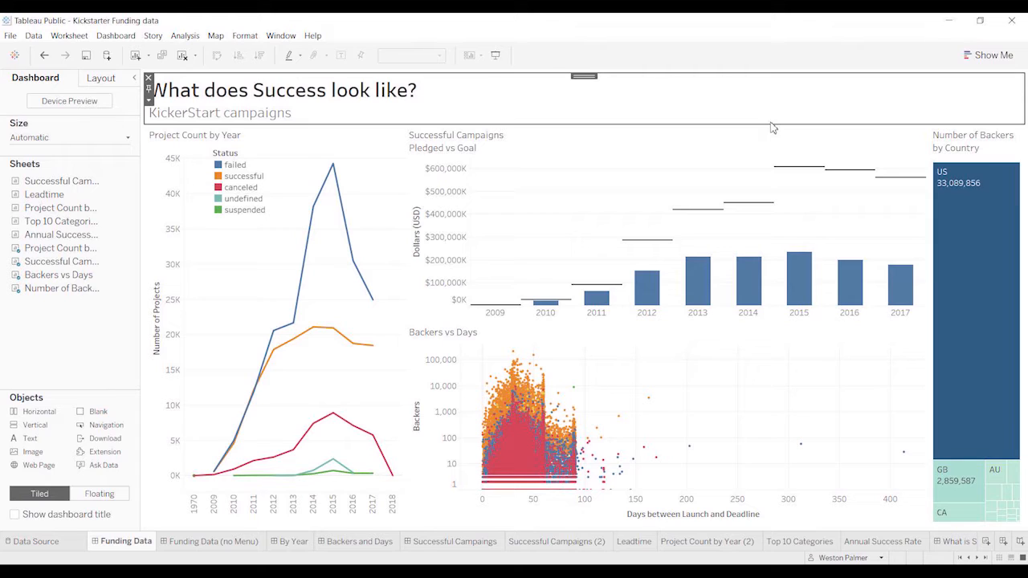
mouse_move(247, 88)
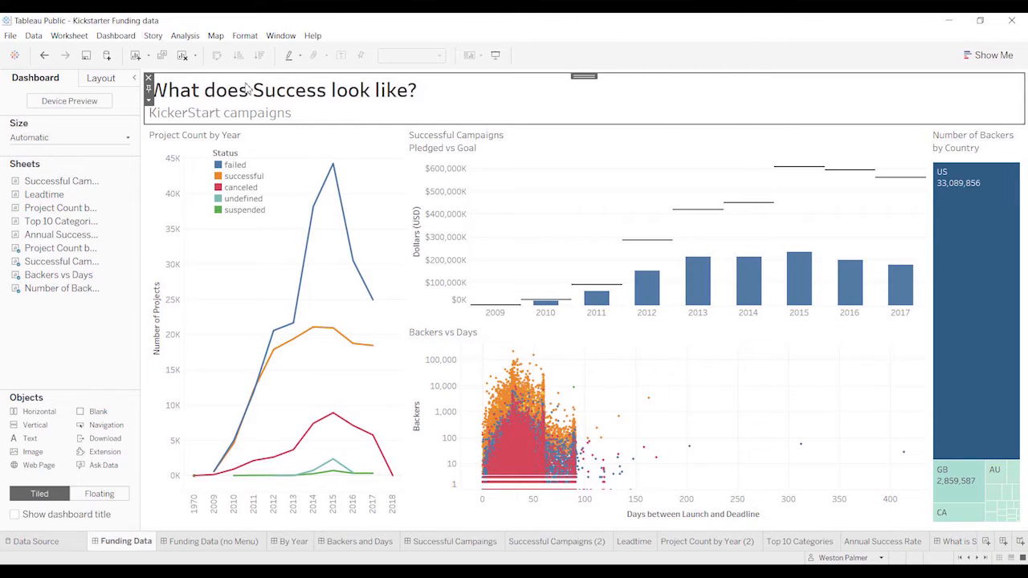
mouse_move(485, 99)
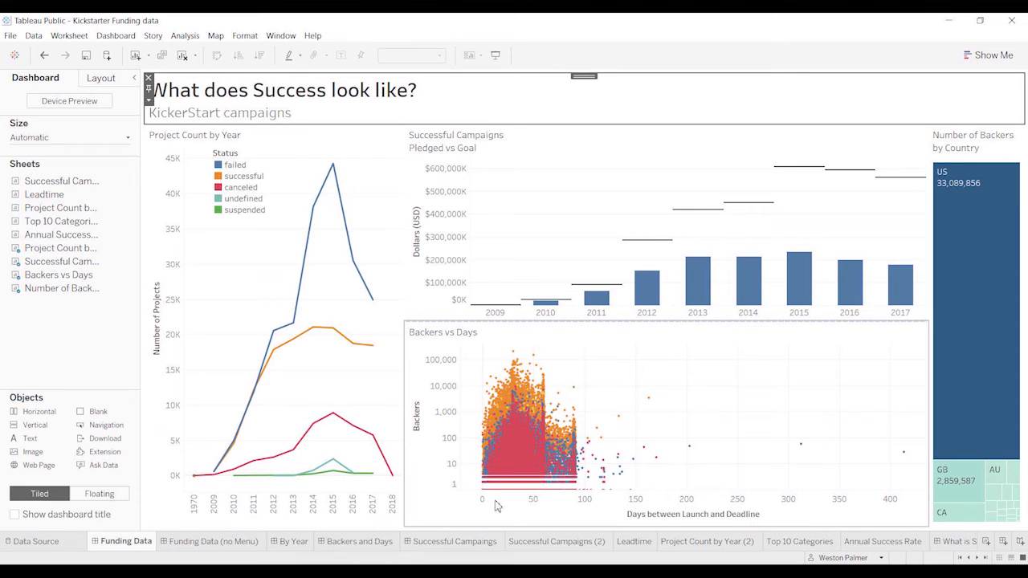
mouse_move(440, 510)
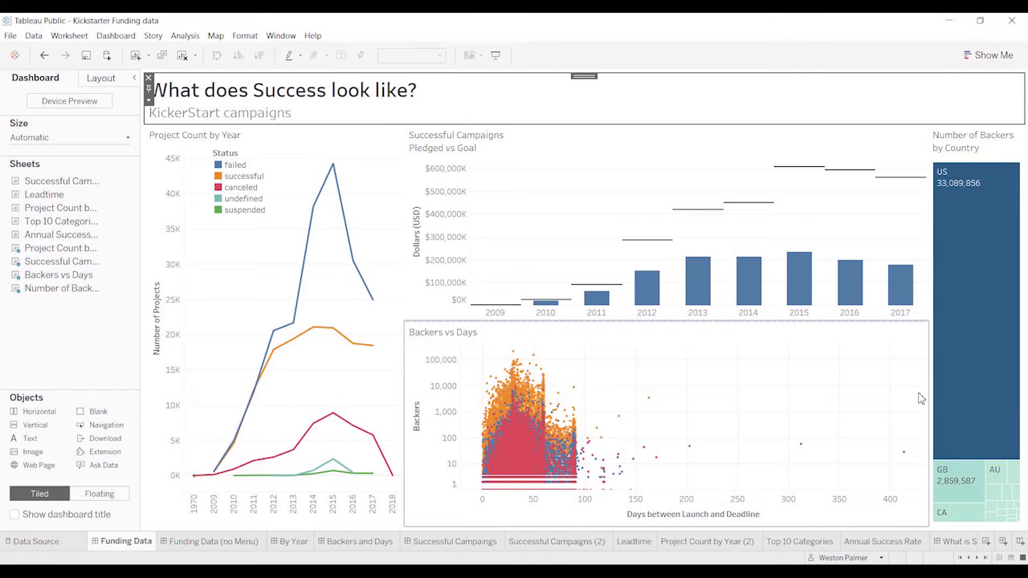
mouse_move(944, 350)
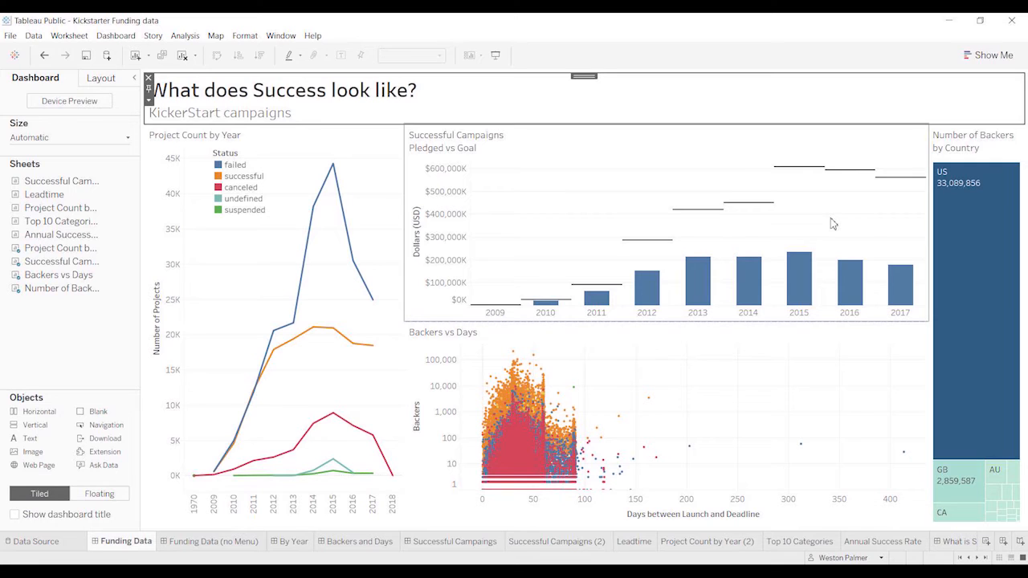
- Switch to the Successful Campaigns (2) sheet showing pledged dollars versus goals by year
left_click(557, 539)
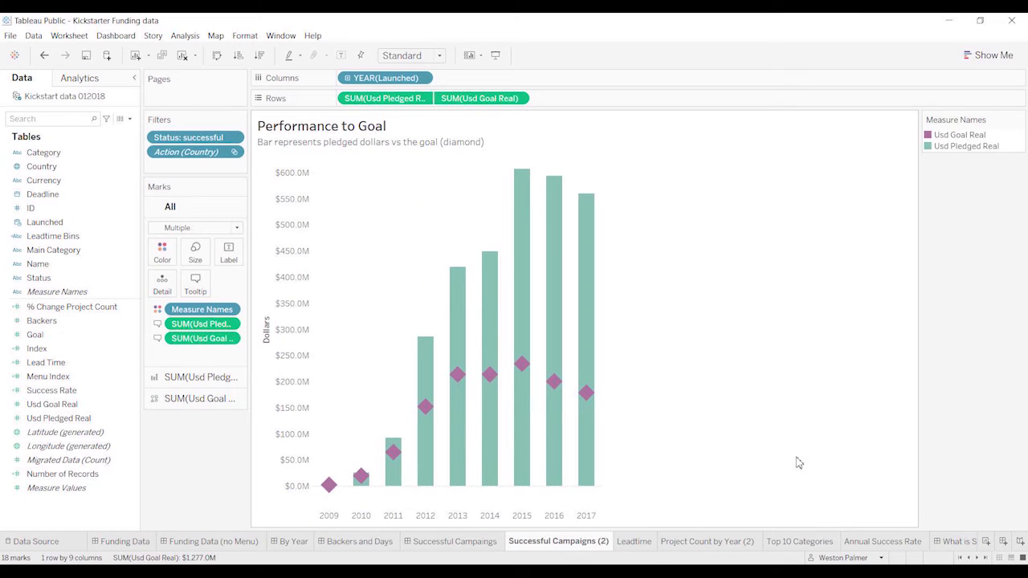
mouse_move(675, 487)
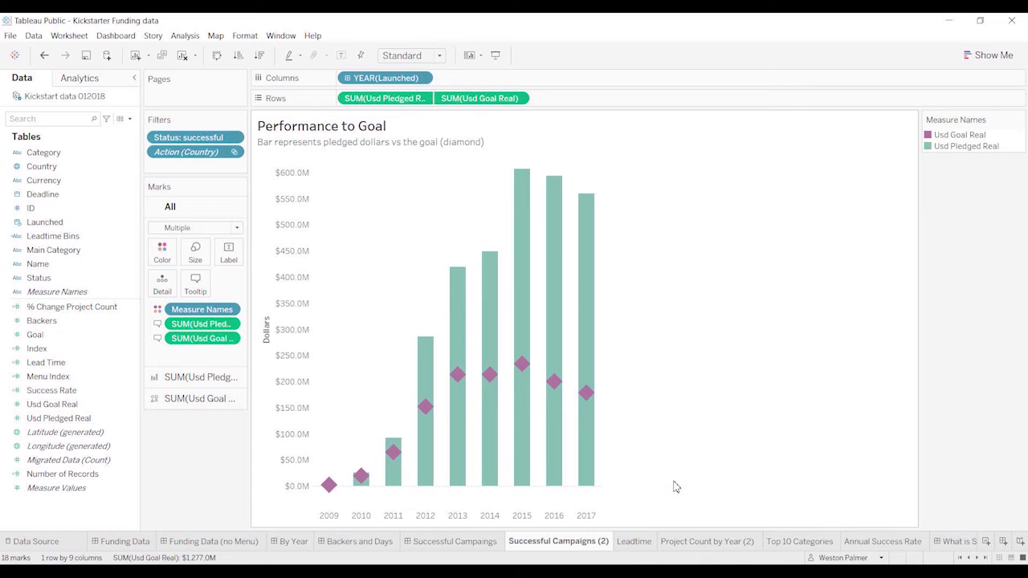
mouse_move(128, 512)
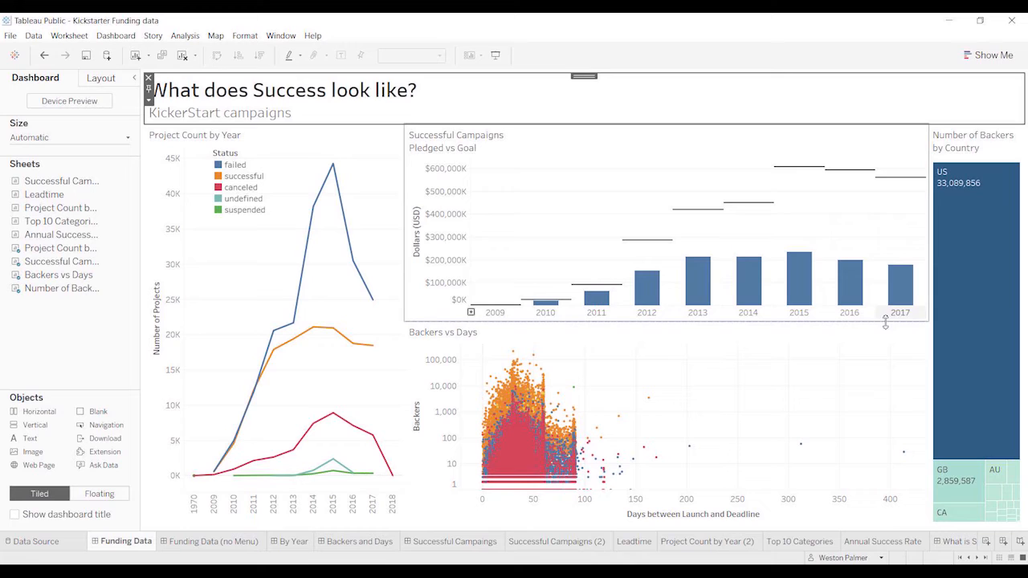
mouse_move(894, 244)
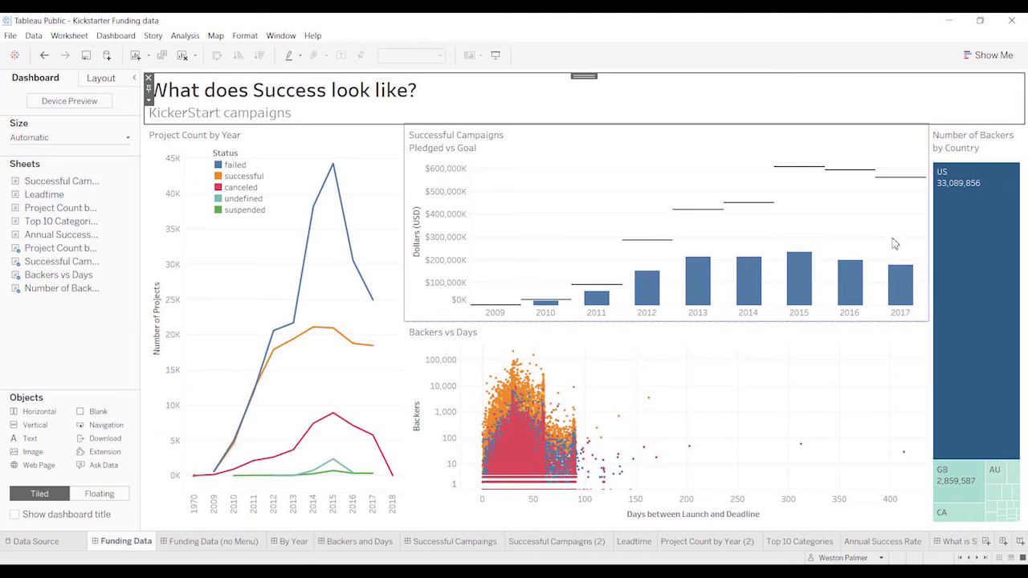
mouse_move(897, 251)
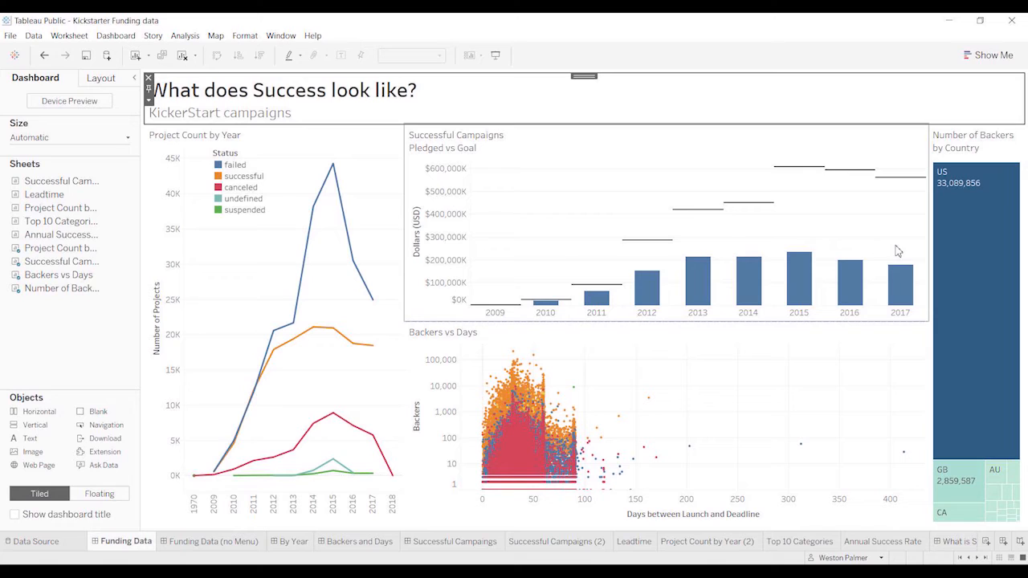
mouse_move(800, 228)
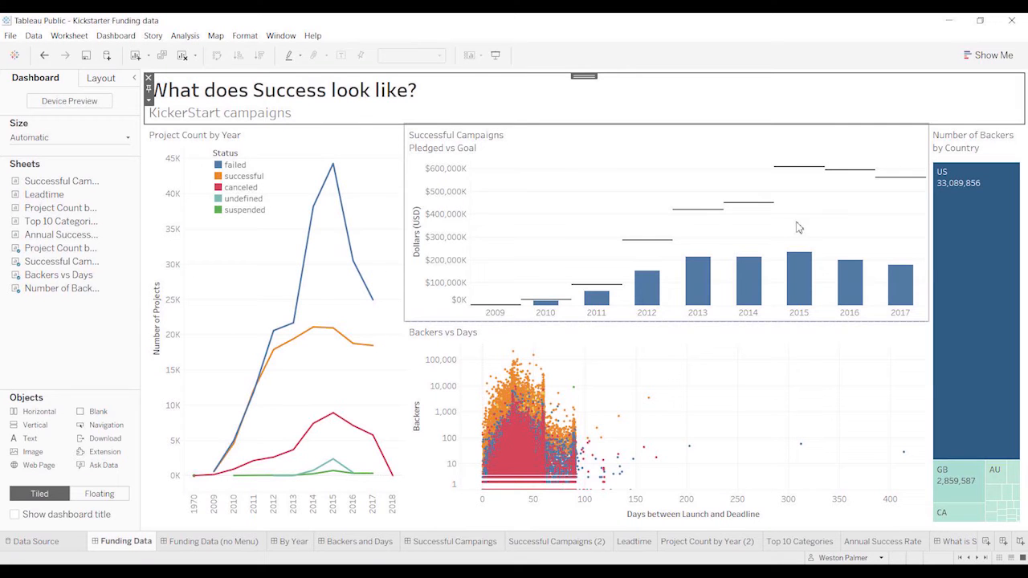
mouse_move(554, 218)
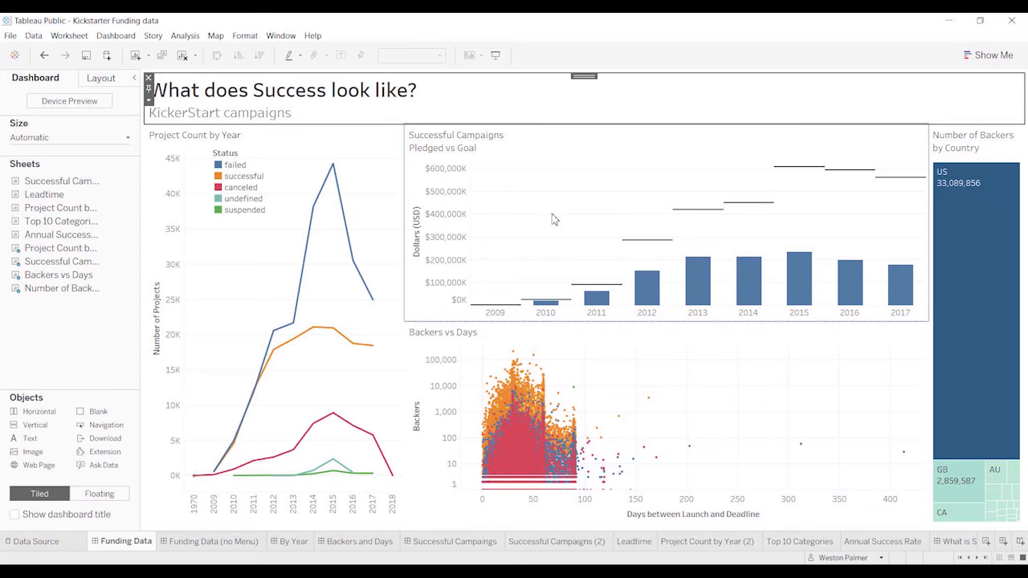
mouse_move(549, 209)
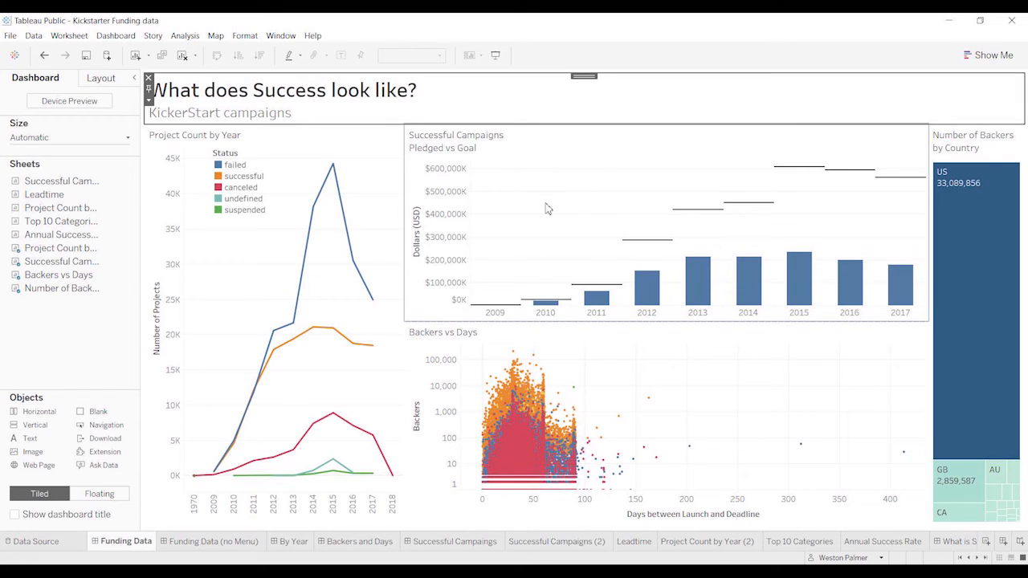
mouse_move(548, 263)
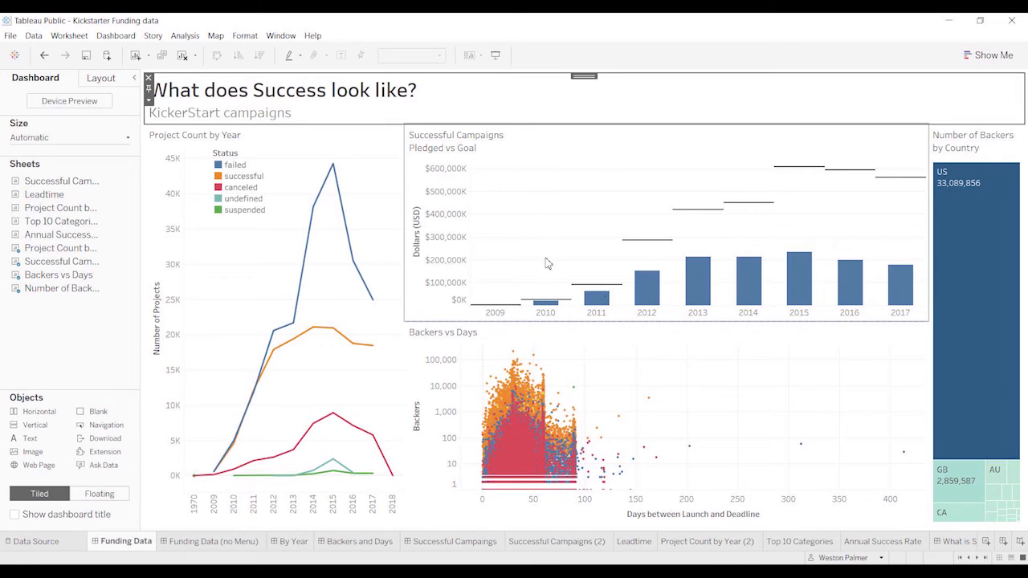
mouse_move(755, 424)
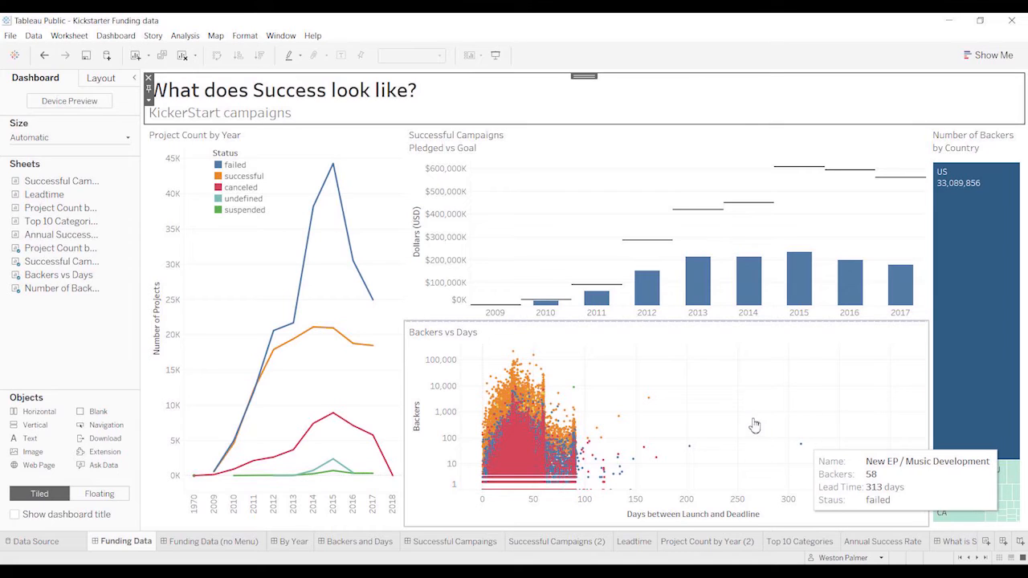
mouse_move(570, 420)
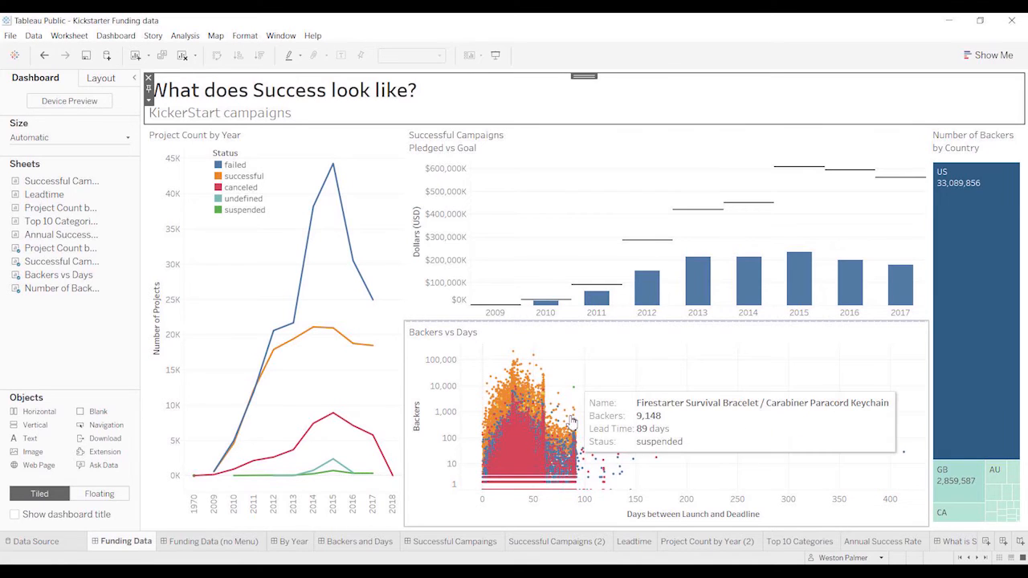
mouse_move(234, 312)
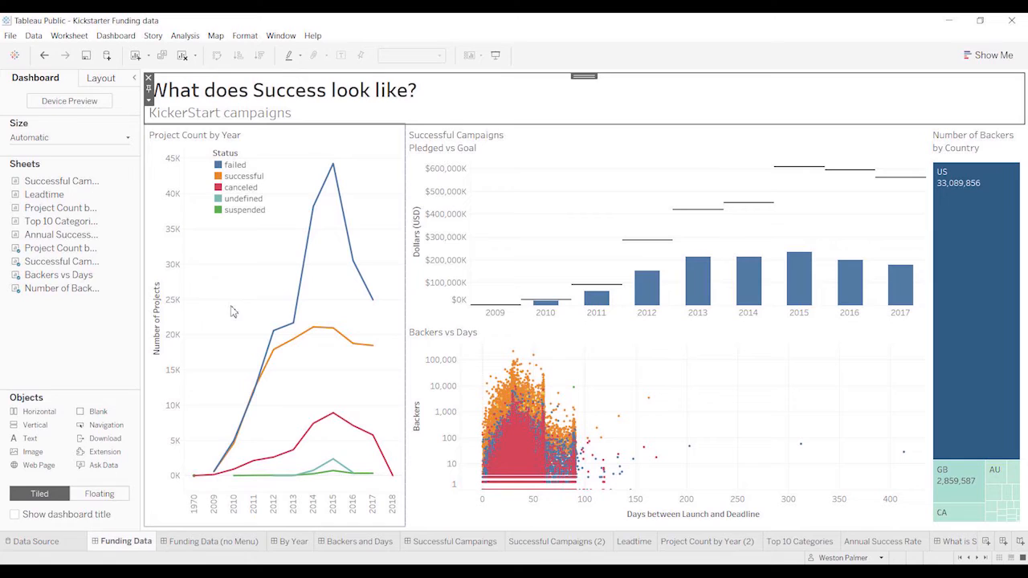
mouse_move(350, 321)
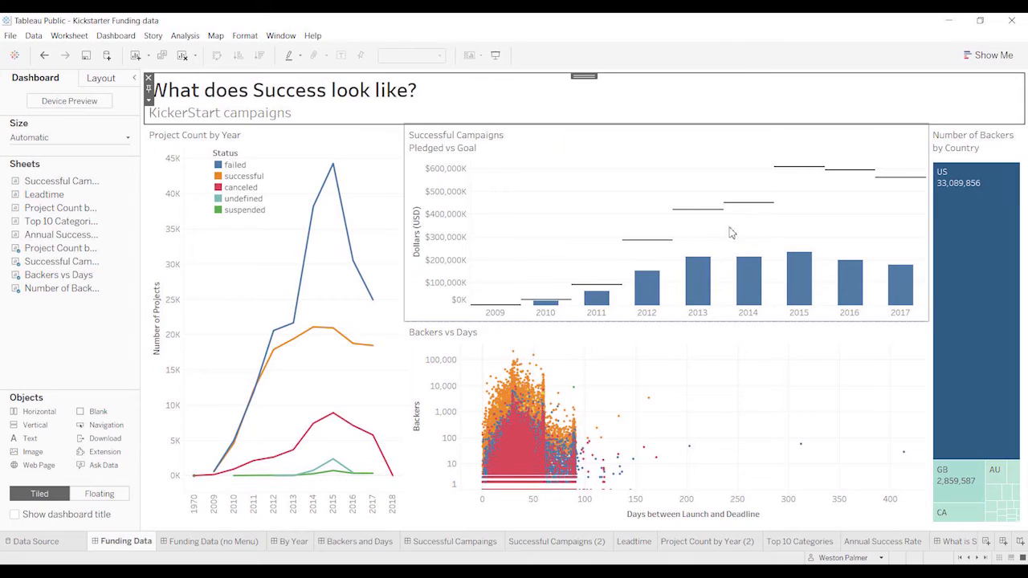
mouse_move(1003, 148)
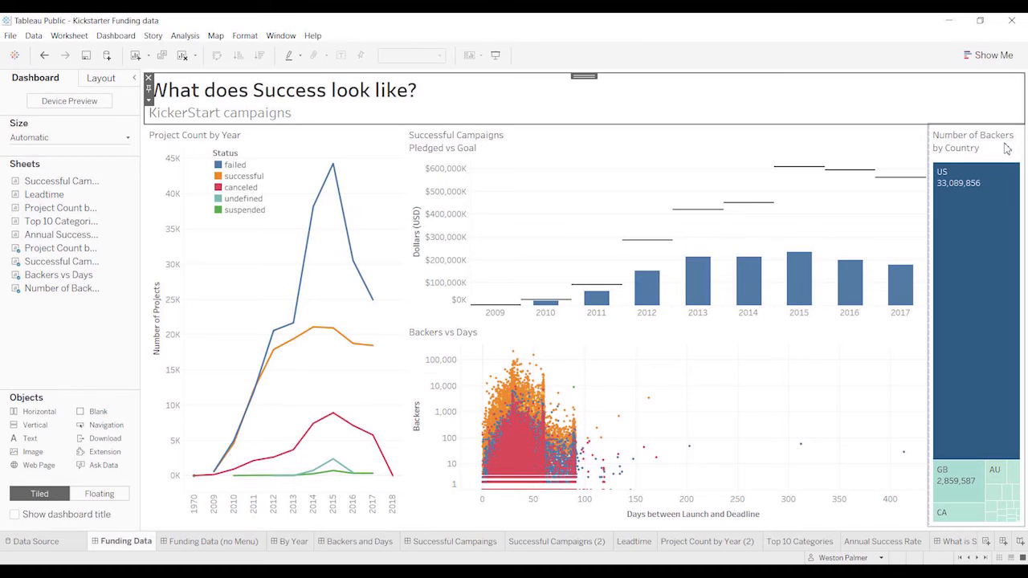
mouse_move(1010, 150)
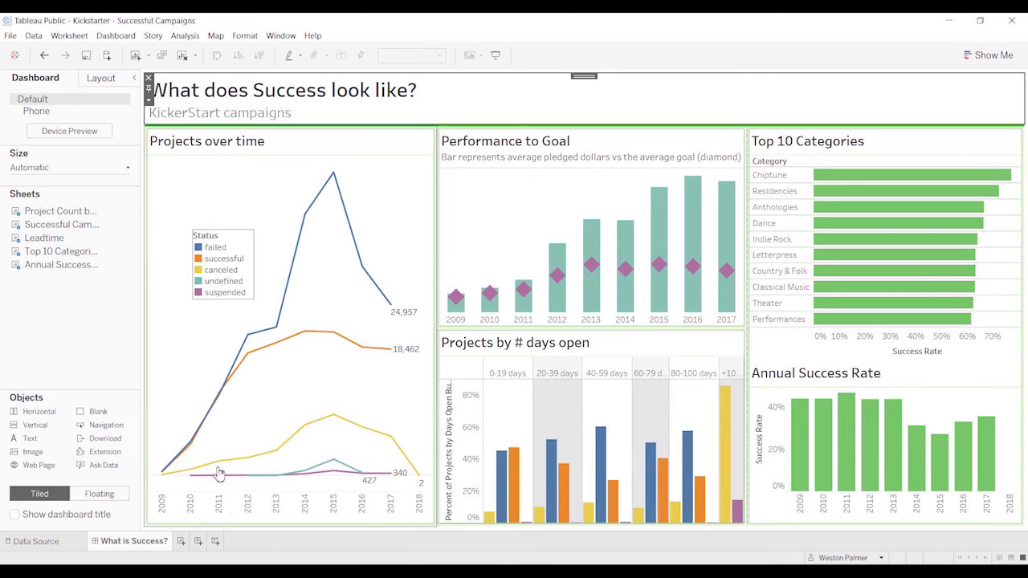
mouse_move(377, 346)
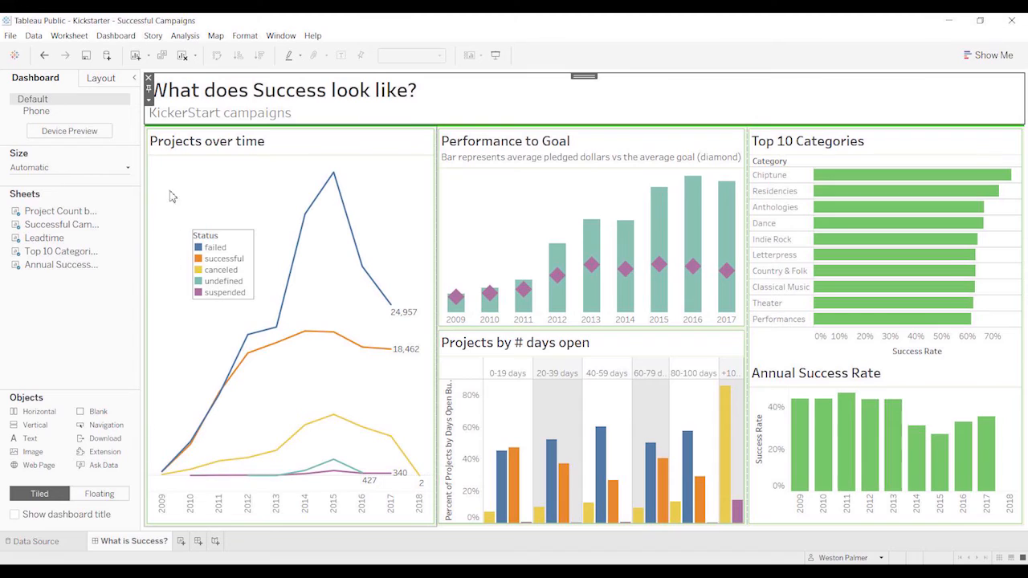
mouse_move(314, 390)
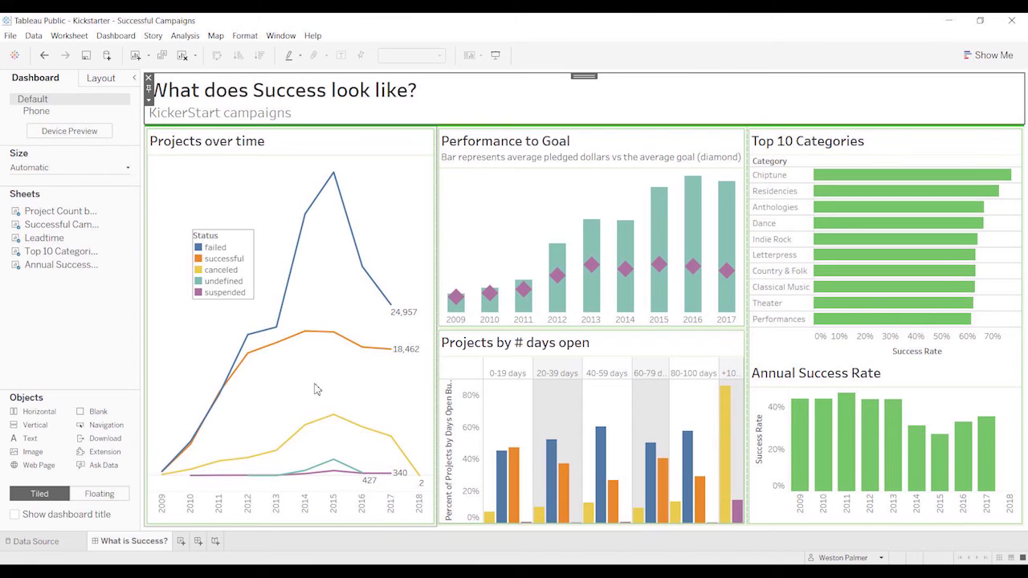
mouse_move(314, 390)
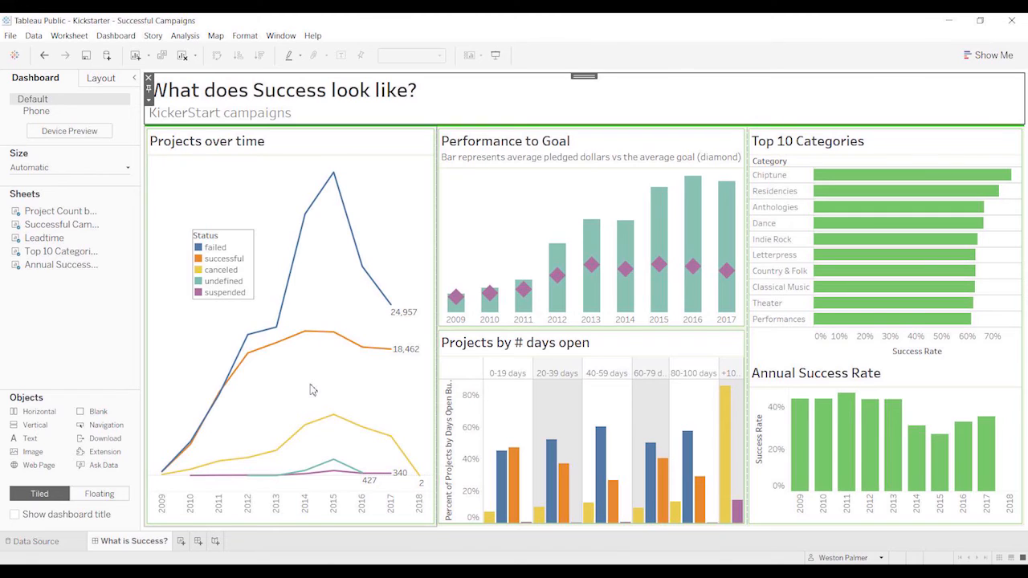
mouse_move(279, 392)
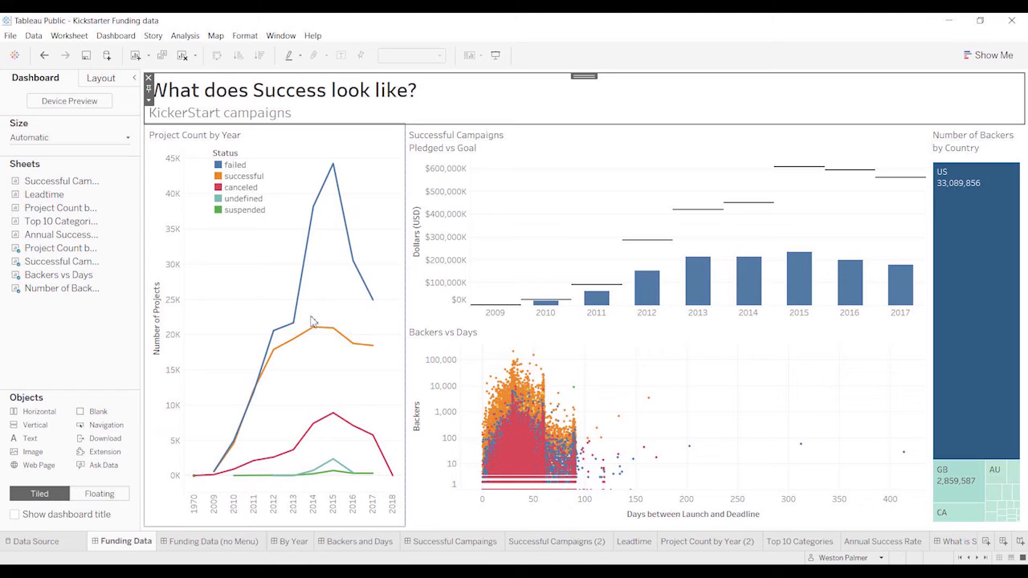
mouse_move(308, 321)
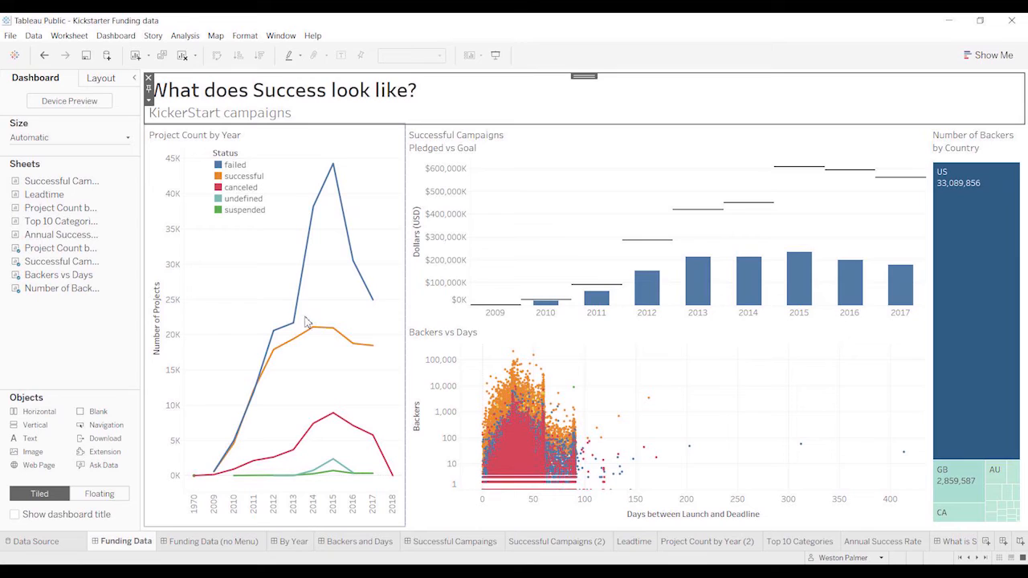
mouse_move(296, 327)
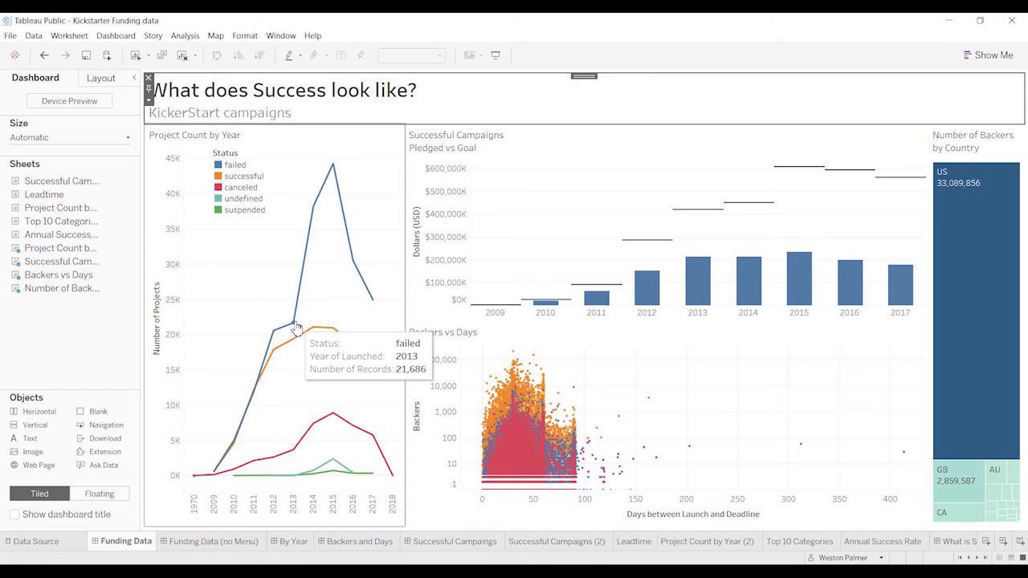
mouse_move(157, 414)
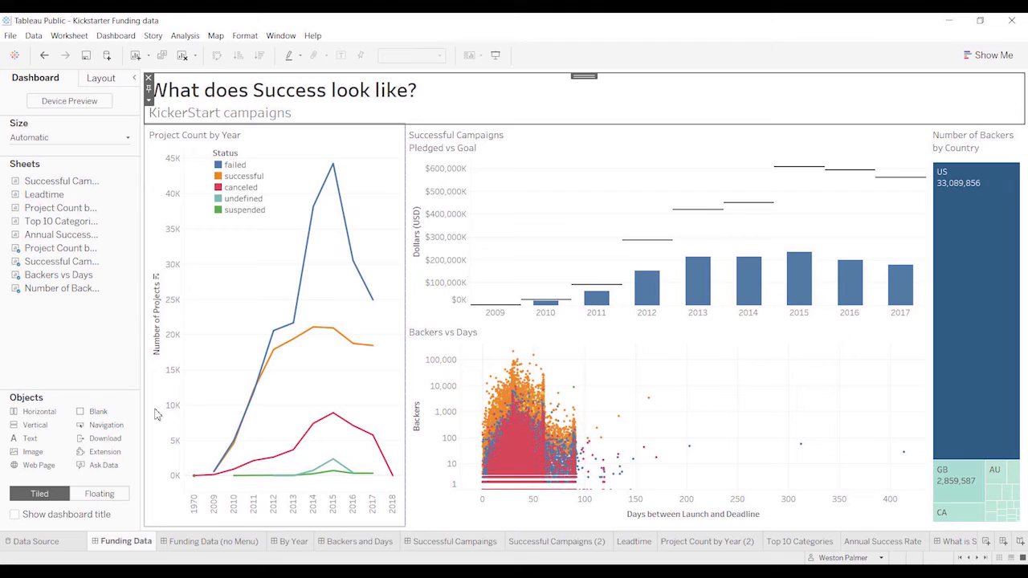
mouse_move(536, 245)
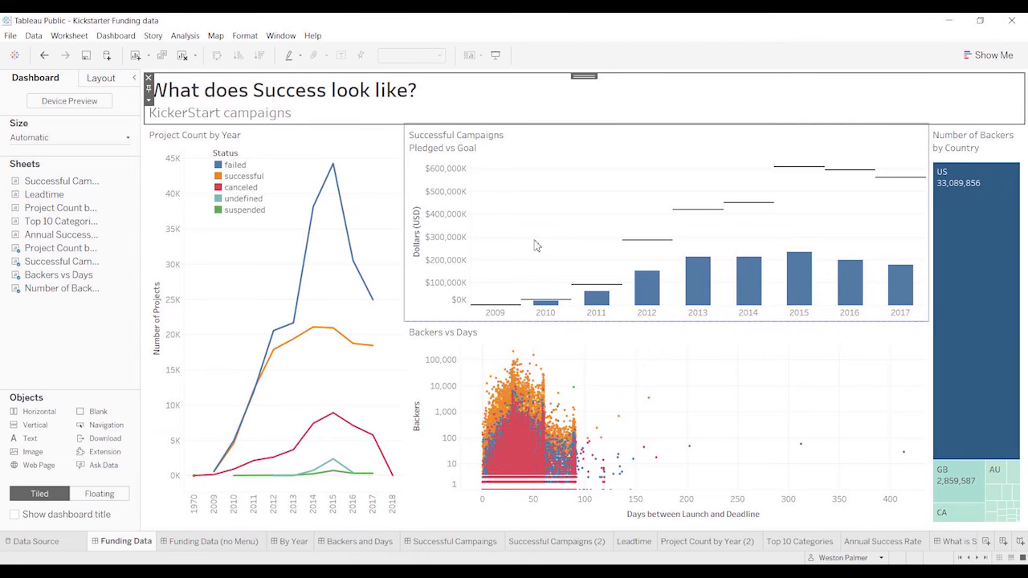
mouse_move(825, 206)
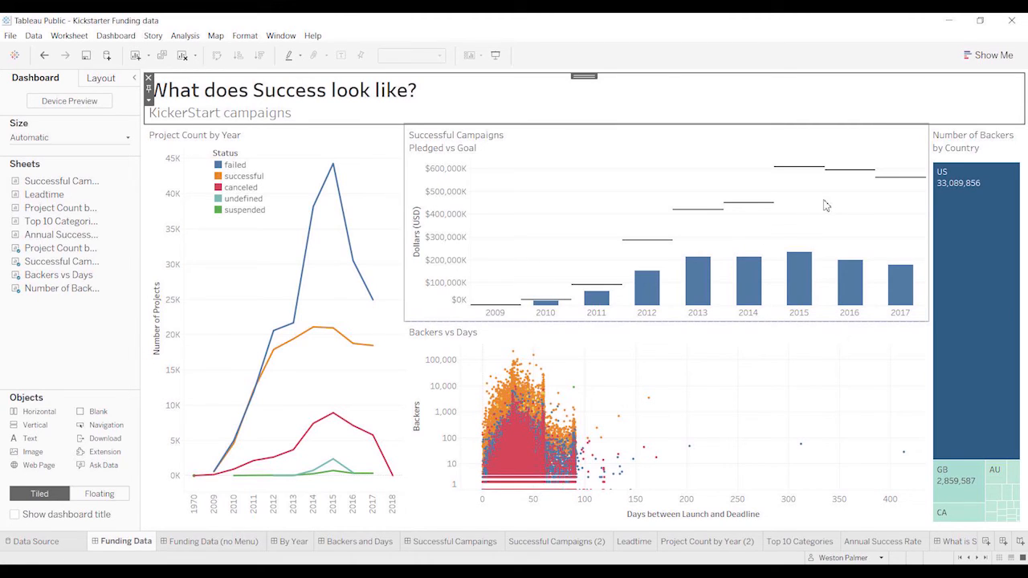
mouse_move(809, 186)
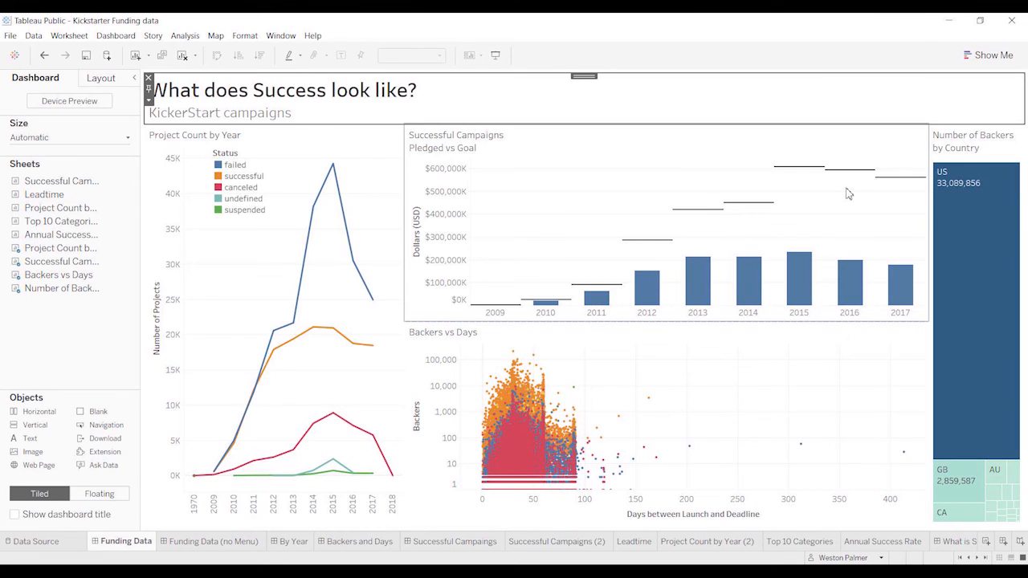
mouse_move(845, 193)
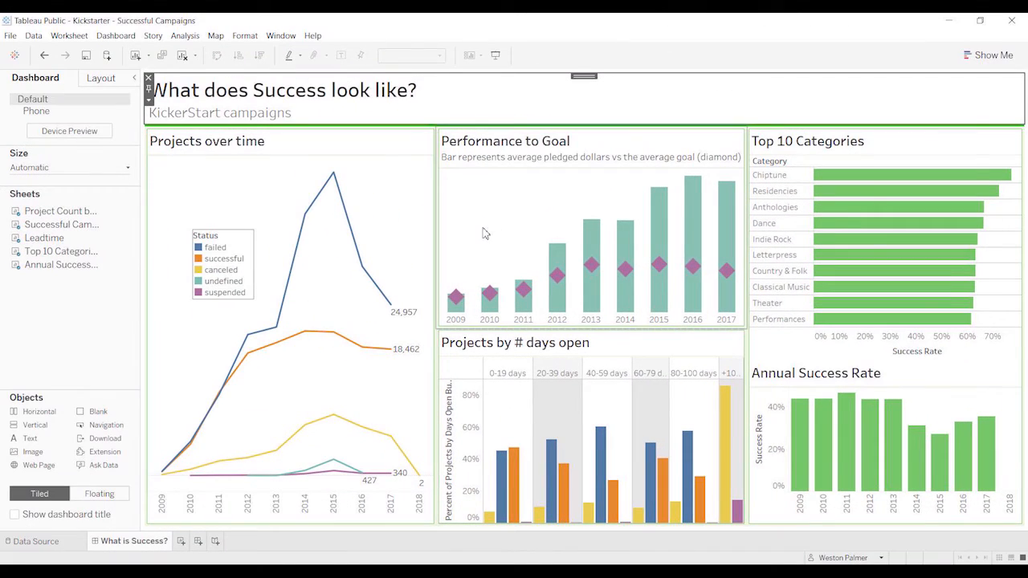
mouse_move(522, 289)
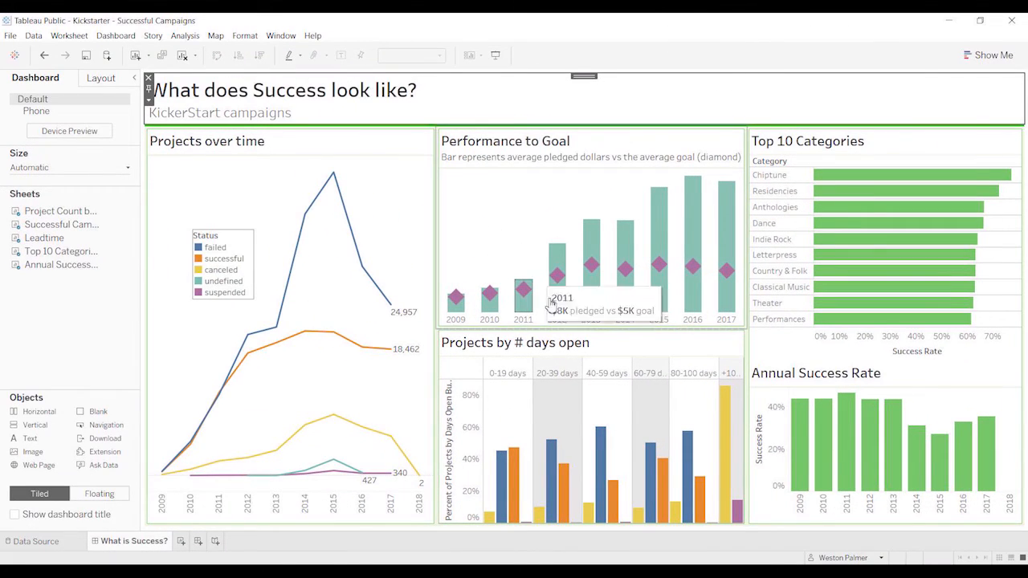
mouse_move(710, 330)
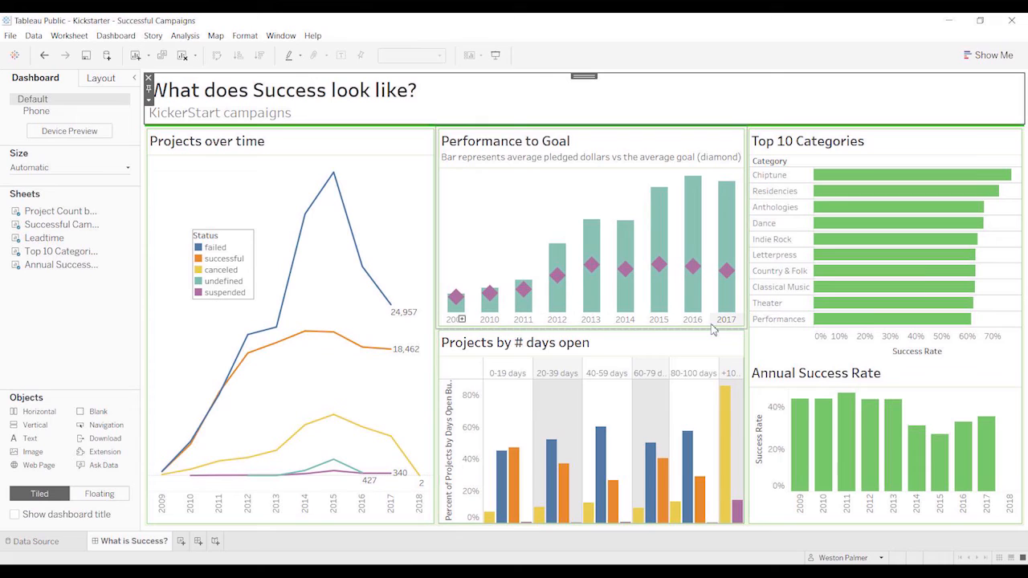
mouse_move(739, 321)
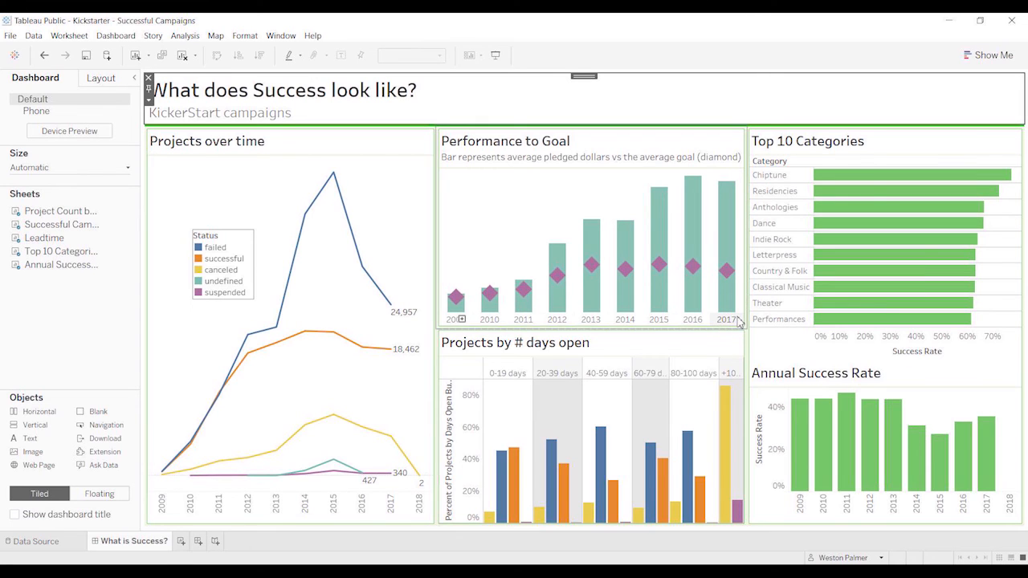
mouse_move(726, 270)
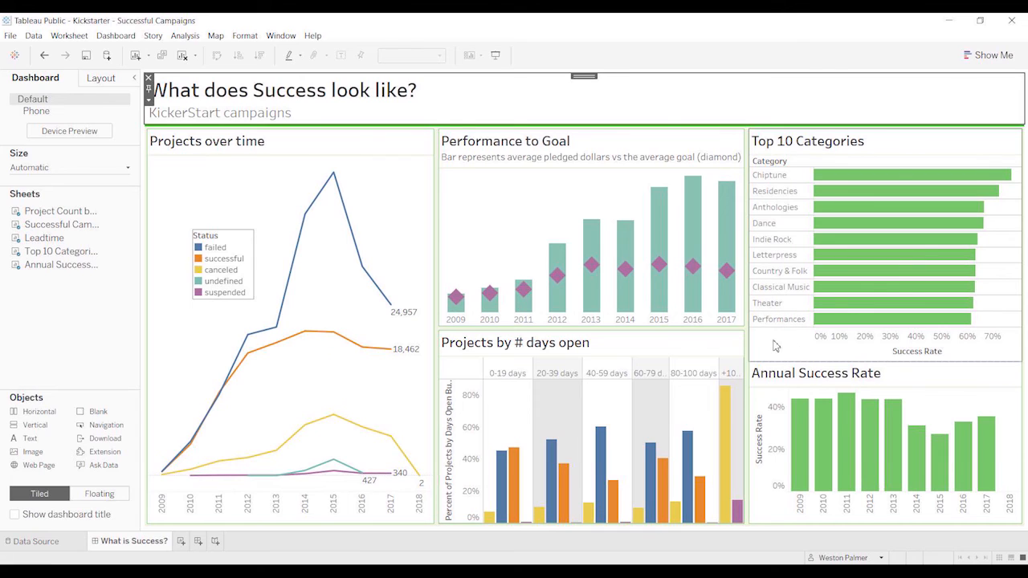
mouse_move(774, 178)
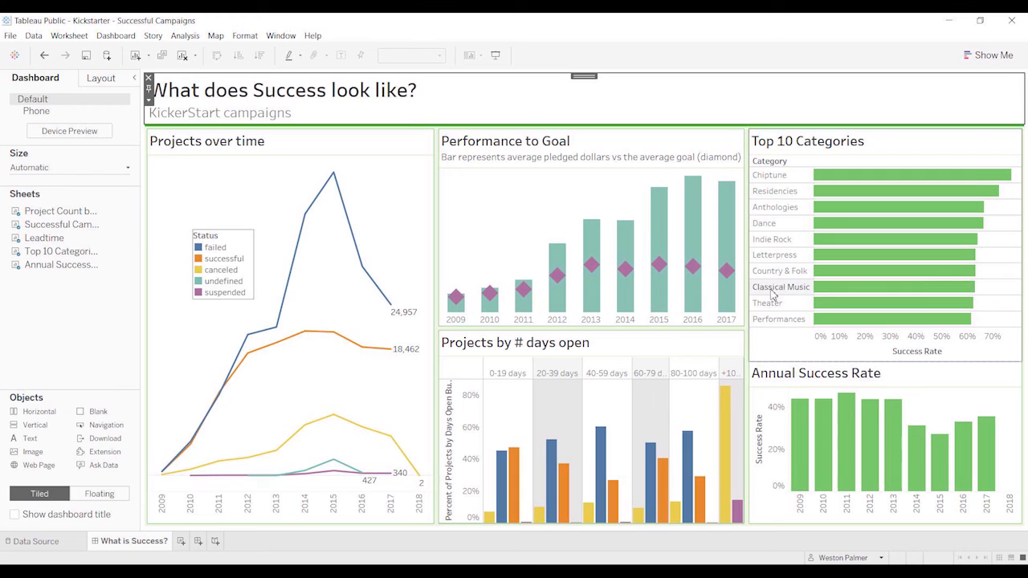
mouse_move(777, 320)
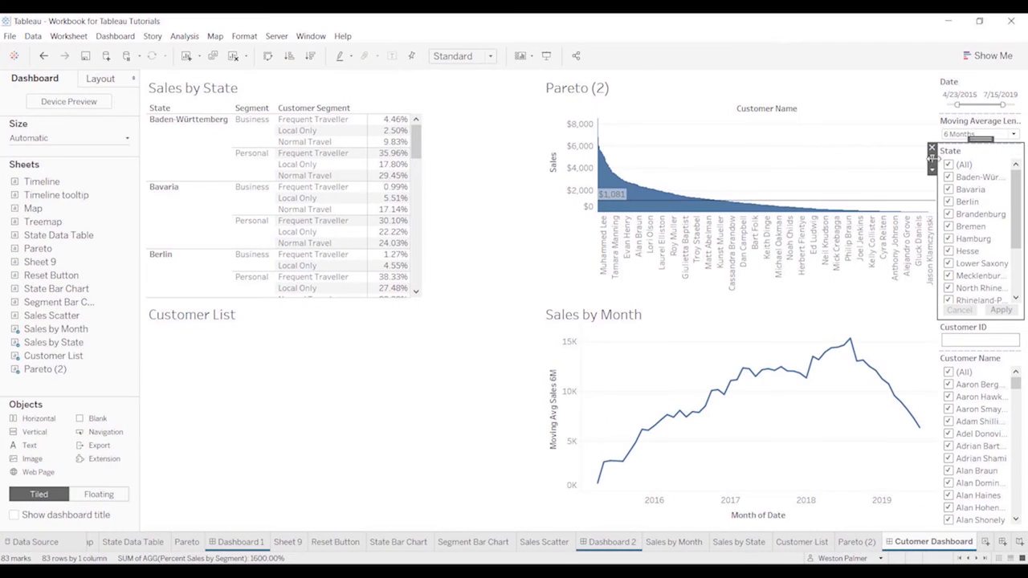
- Expand the State filter's dropdown menu on the Customer Dashboard
left_click(931, 167)
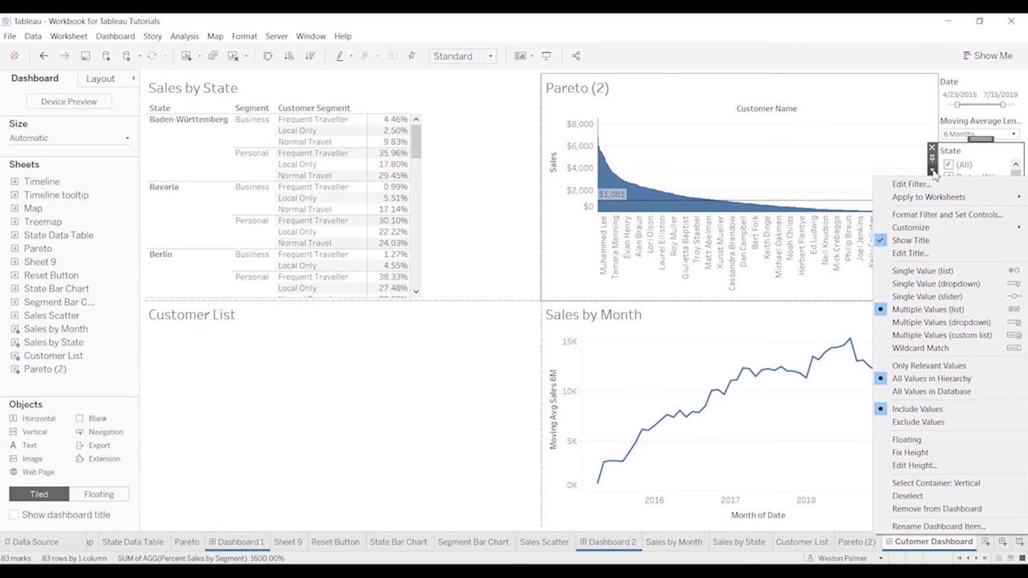
mouse_move(939, 321)
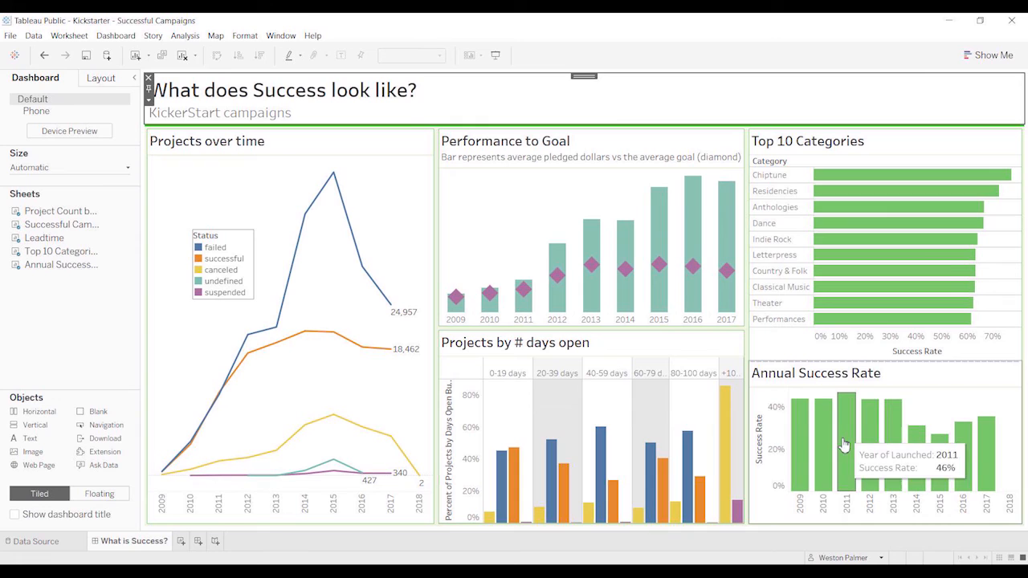
mouse_move(732, 446)
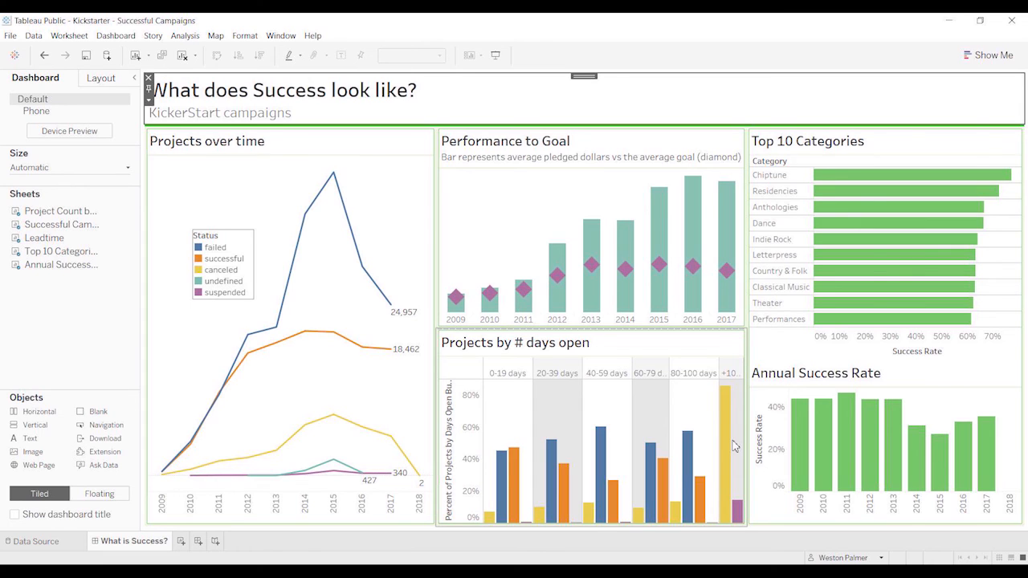
mouse_move(687, 400)
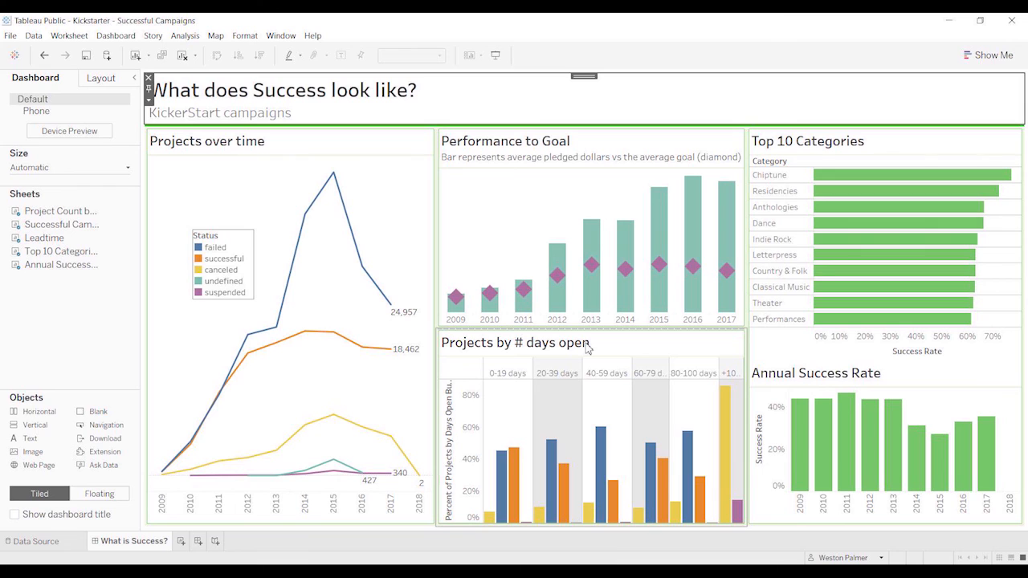
mouse_move(292, 161)
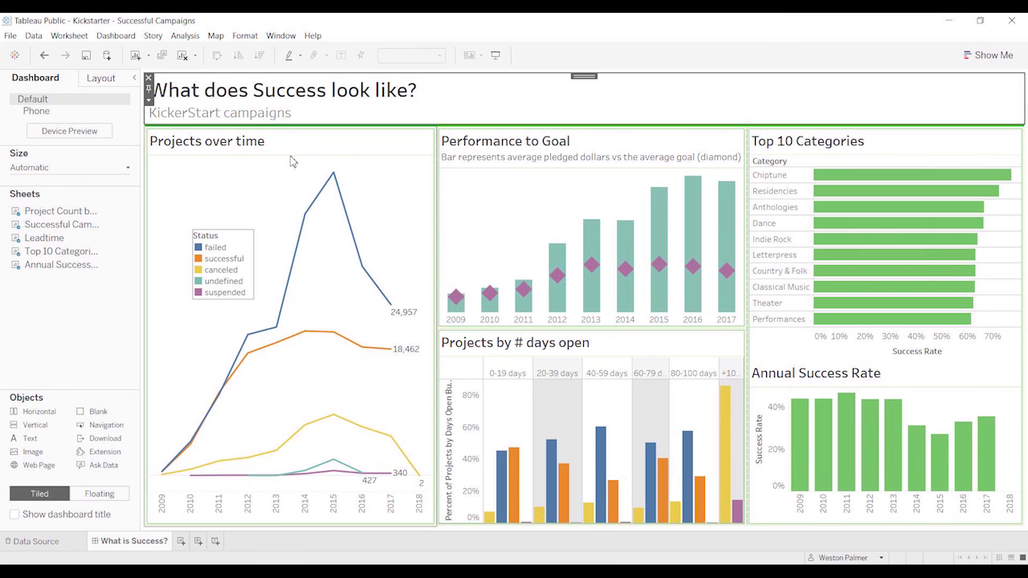